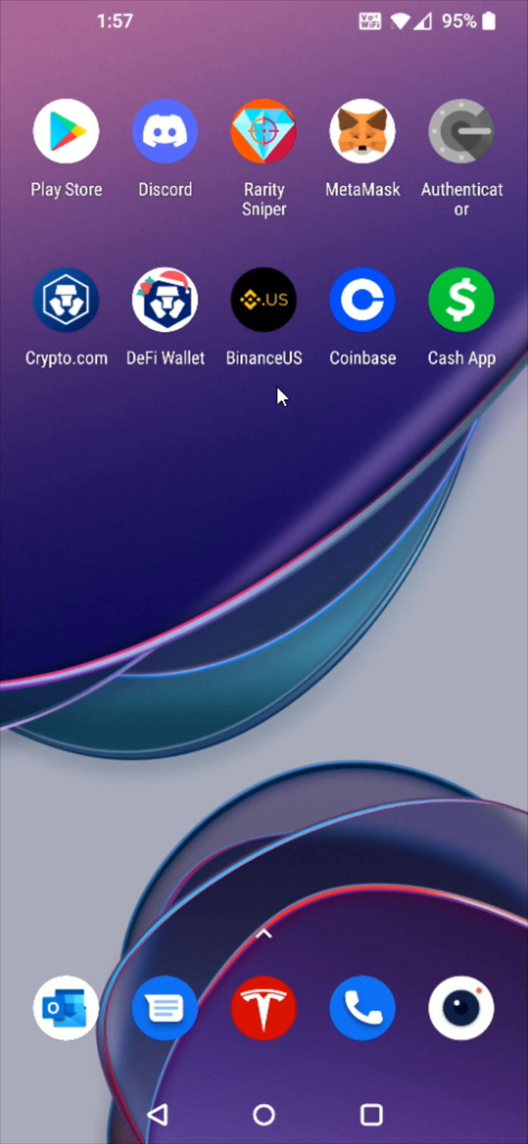
- Launch the Binance.US app from the Android home screen
left_click(263, 299)
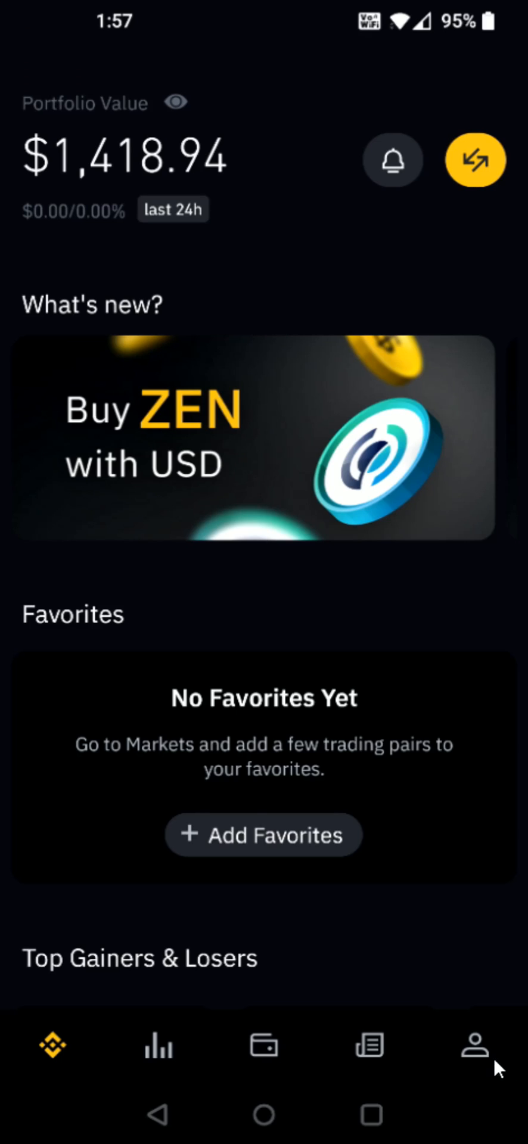
mouse_move(499, 1062)
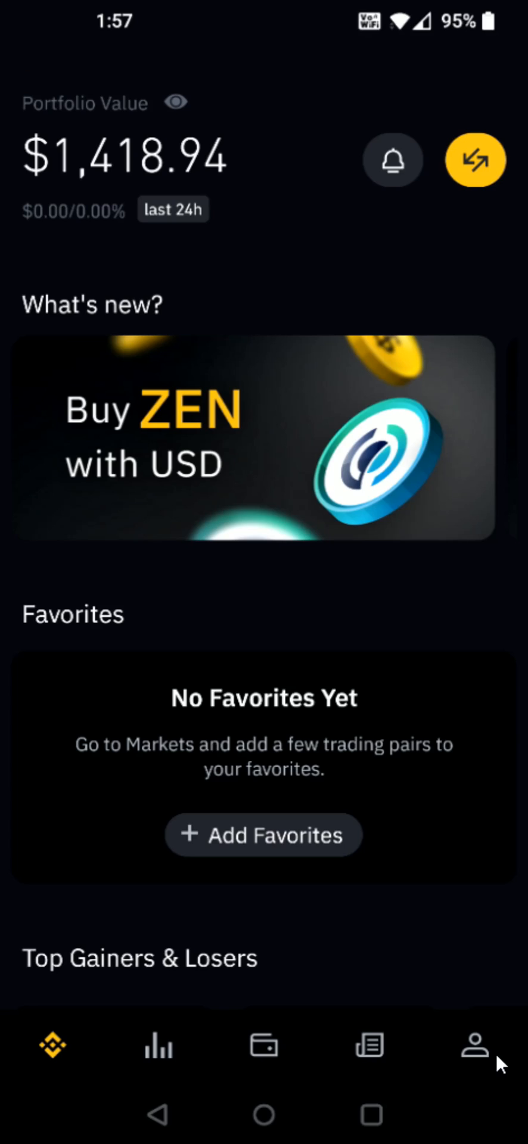
- From the profile page, choose Add Payment Method under Linked Accounts
left_click(472, 1046)
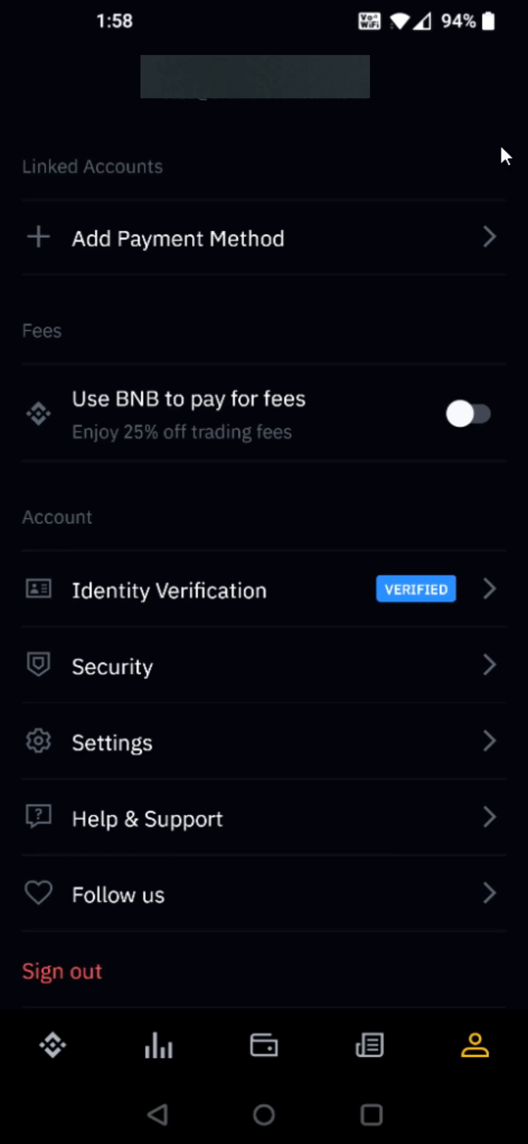
mouse_move(85, 269)
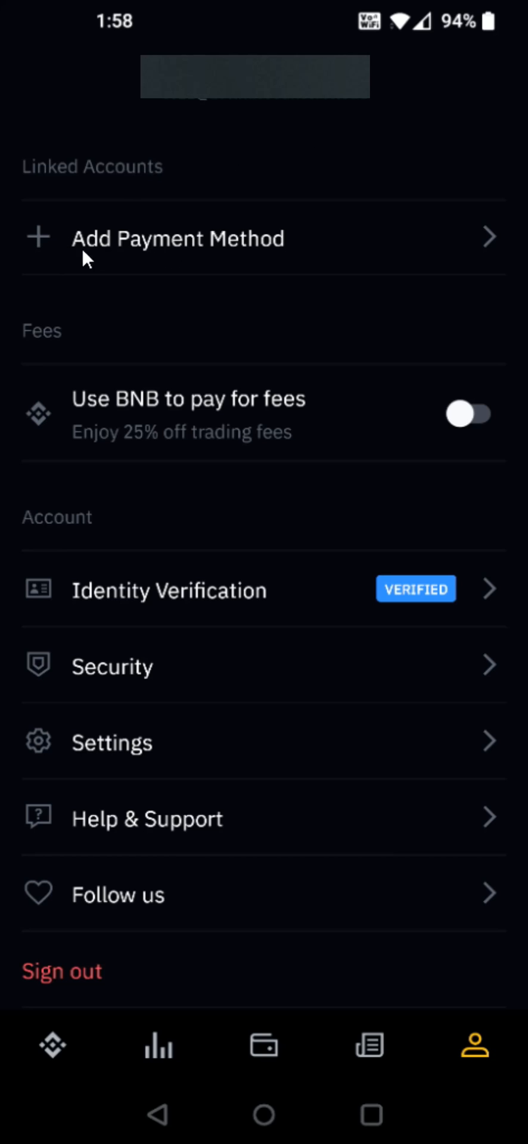
mouse_move(224, 263)
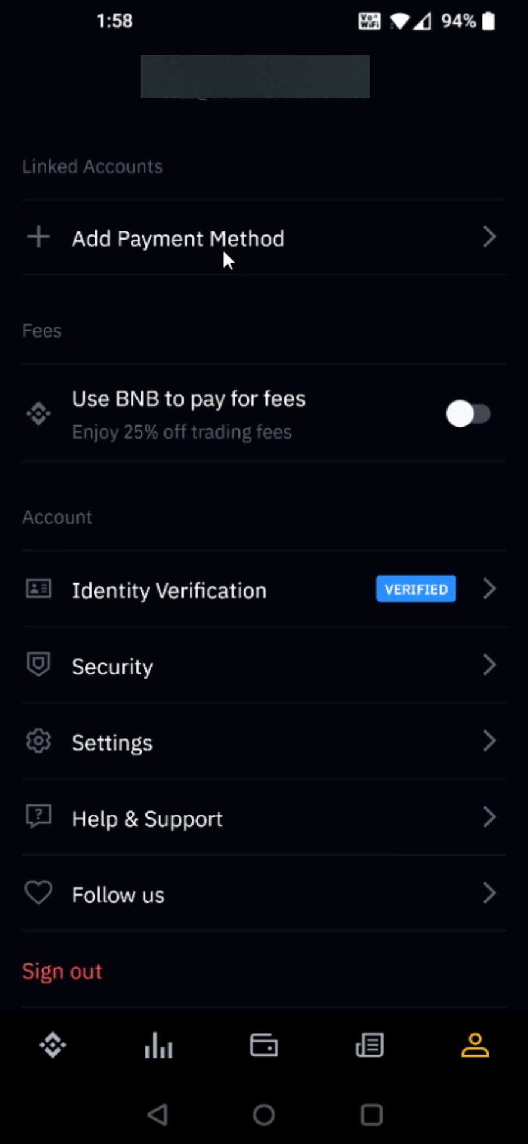
left_click(176, 237)
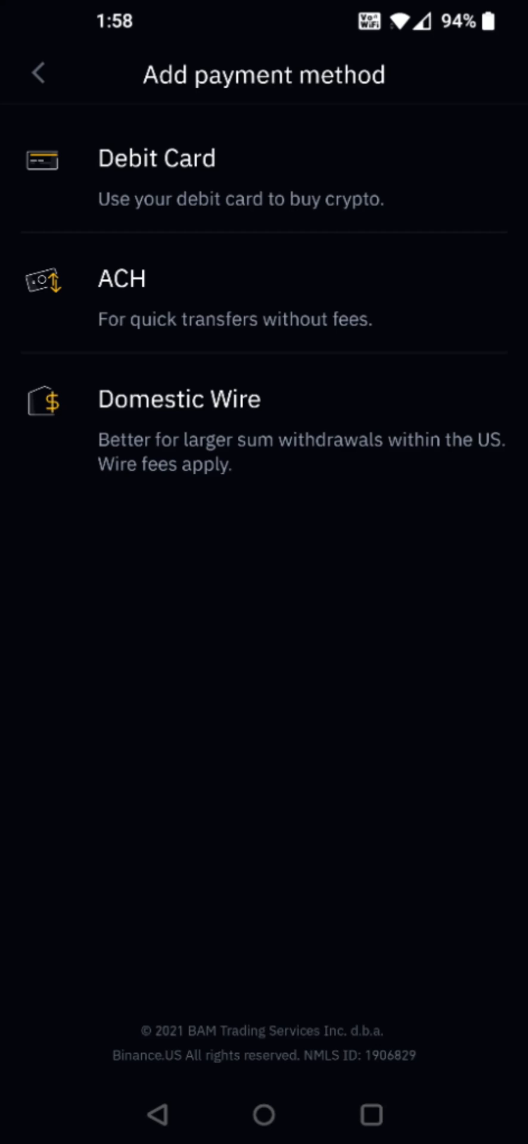
mouse_move(120, 347)
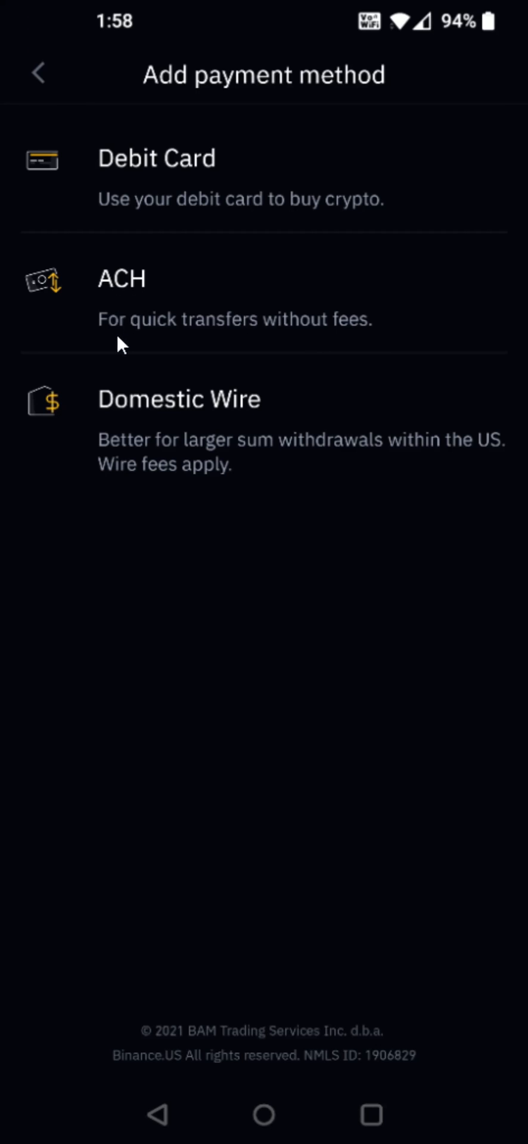
mouse_move(107, 348)
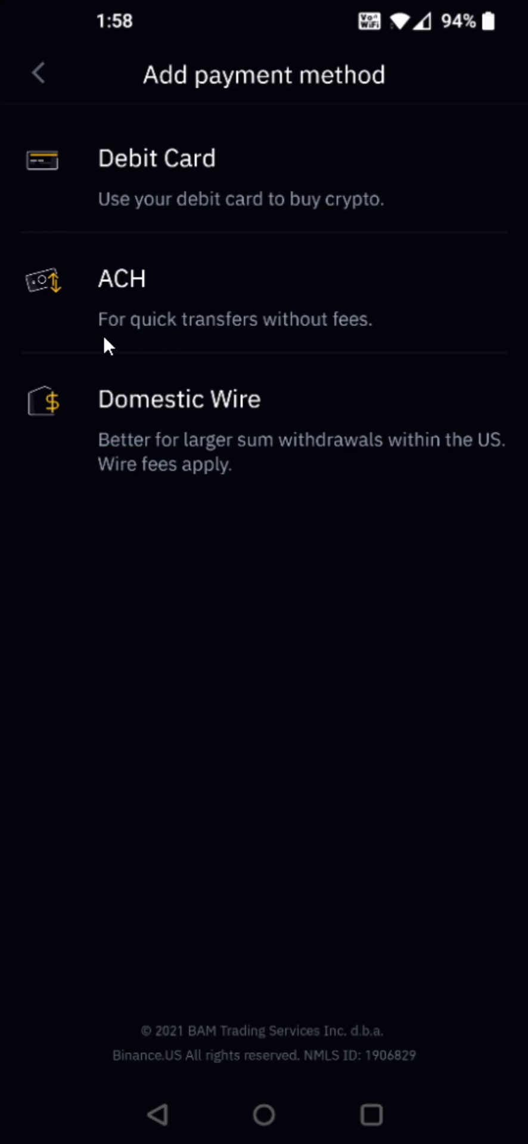
- Choose ACH and accept Plaid's introduction to reach the Select your bank list
left_click(121, 279)
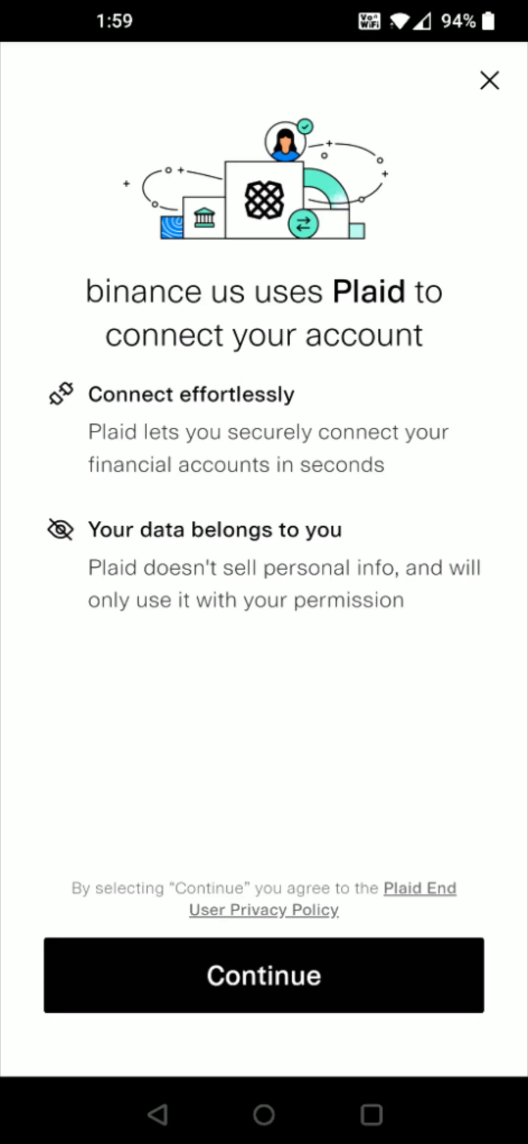
mouse_move(263, 1010)
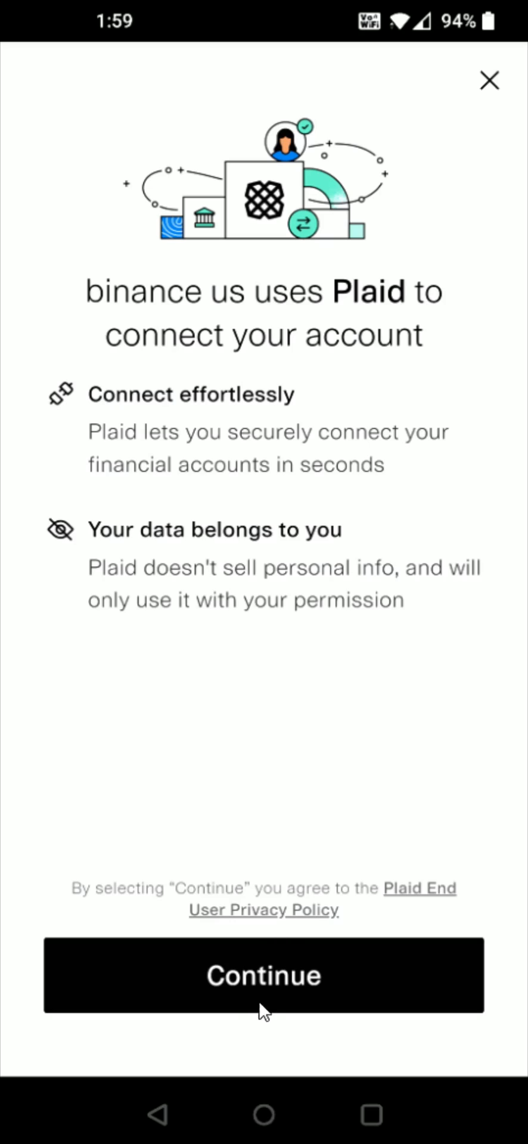
mouse_move(271, 1005)
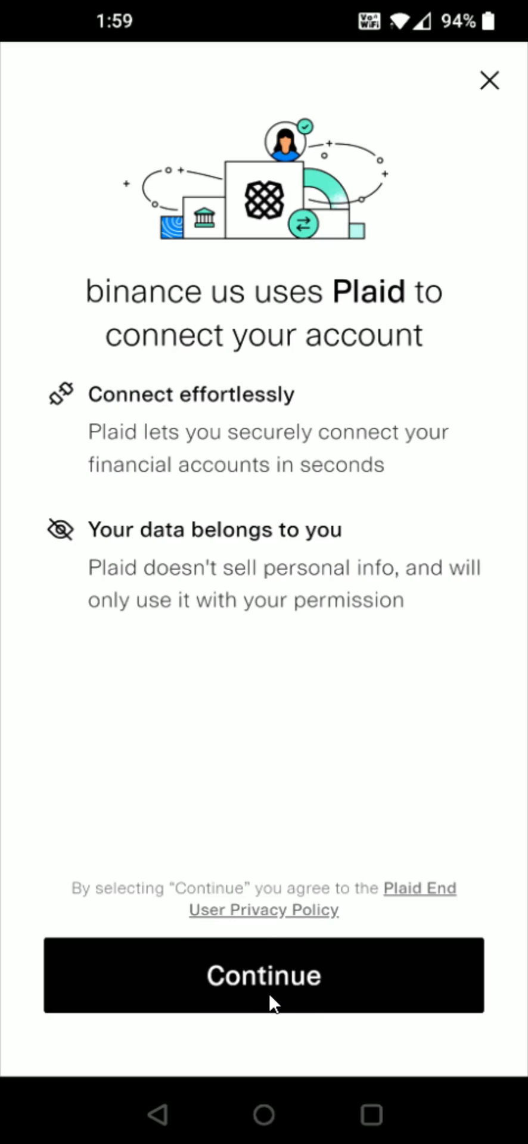
left_click(263, 975)
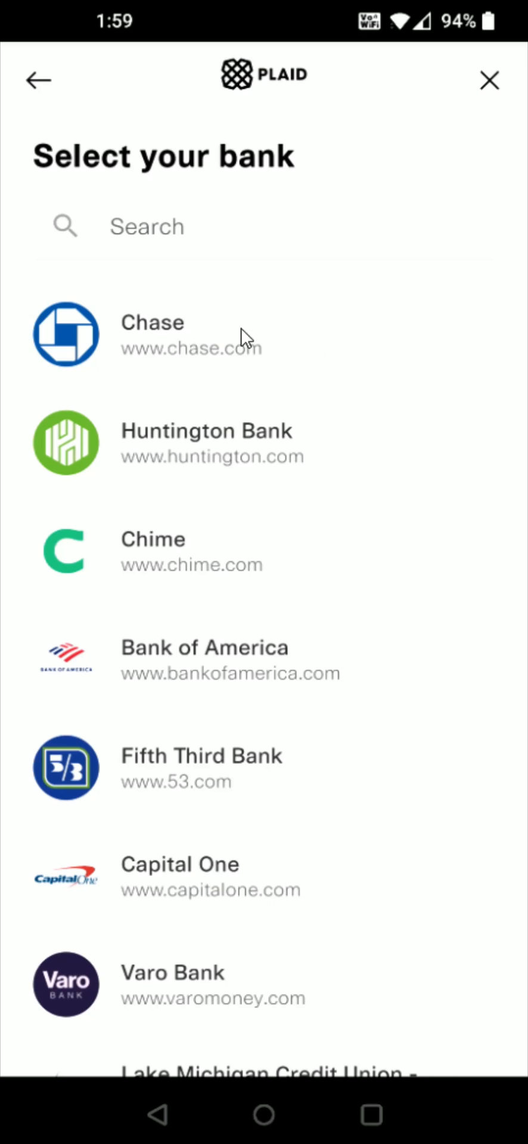
scroll("down", 3)
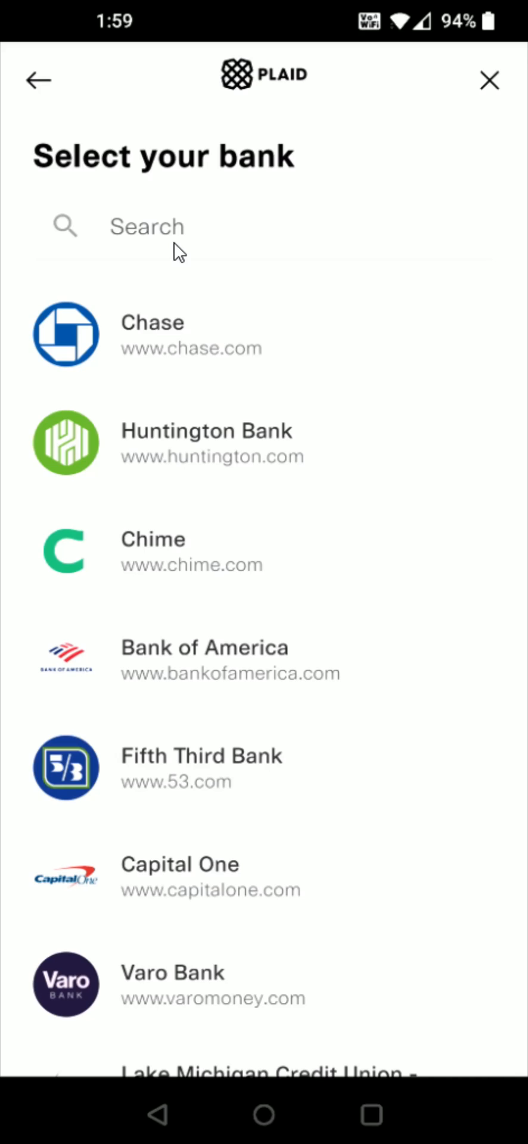
- Search Plaid's bank list for 'sofi' and pick SoFi
left_click(146, 227)
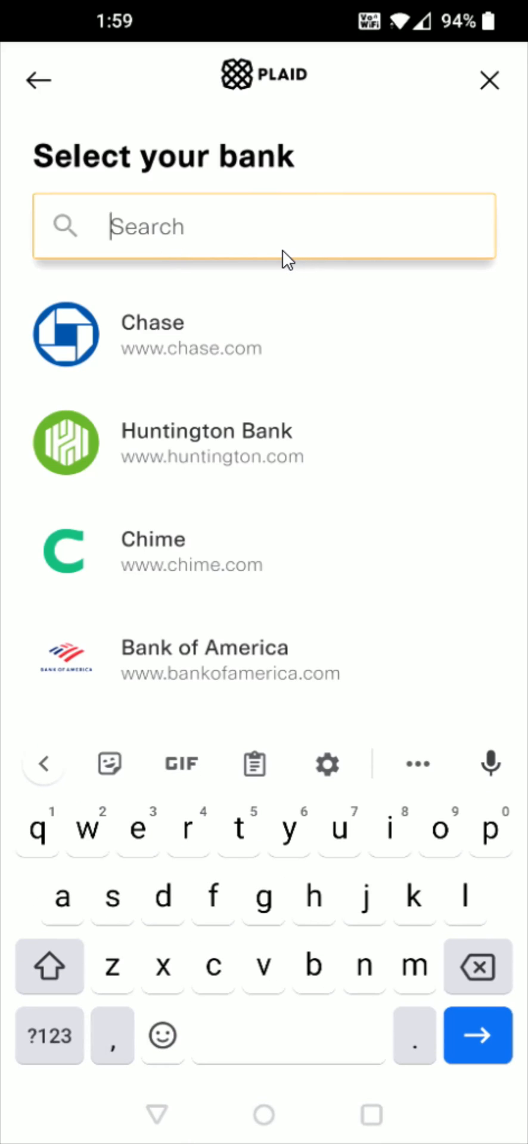
type("sofi")
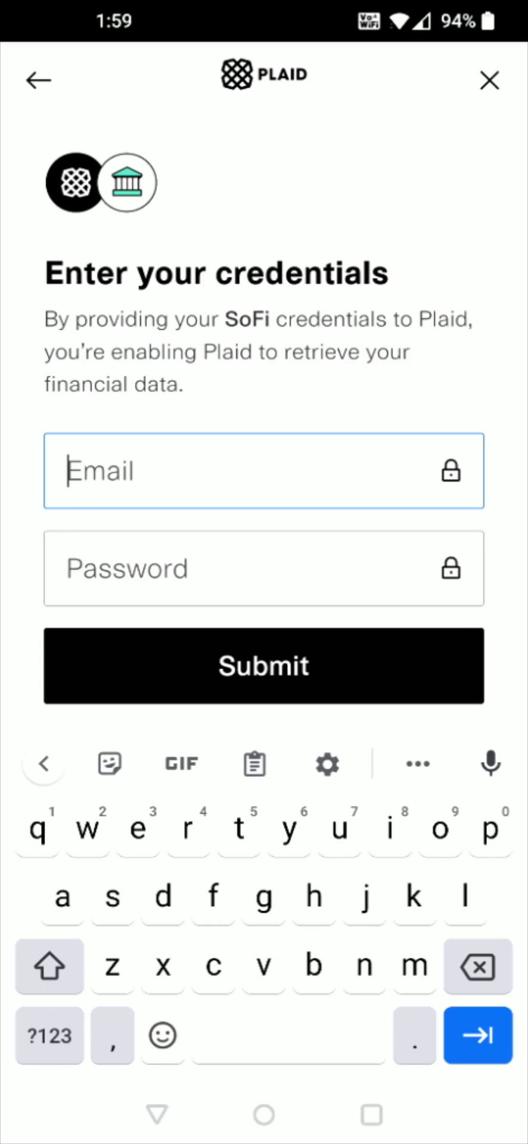
mouse_move(307, 356)
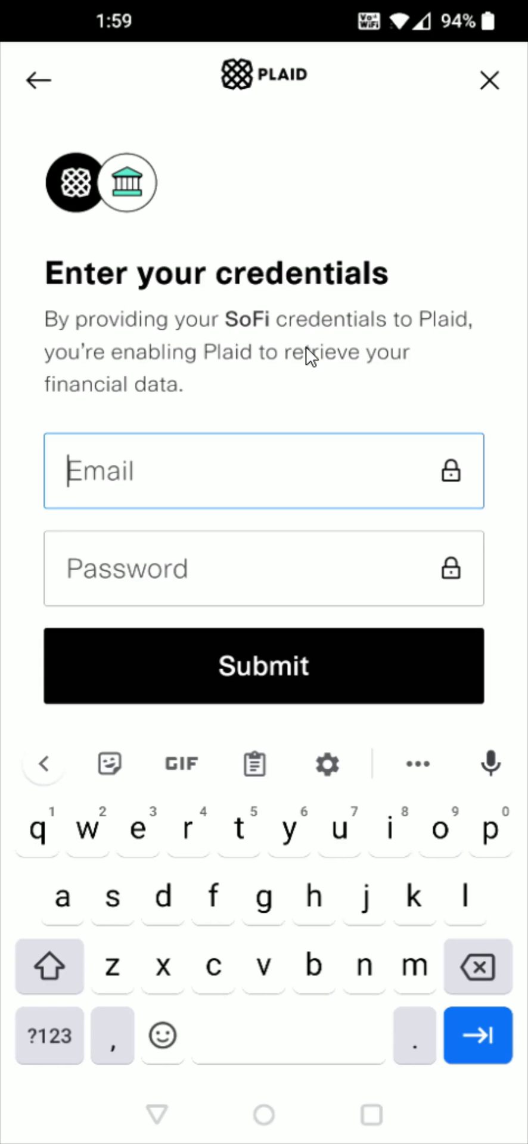
mouse_move(310, 357)
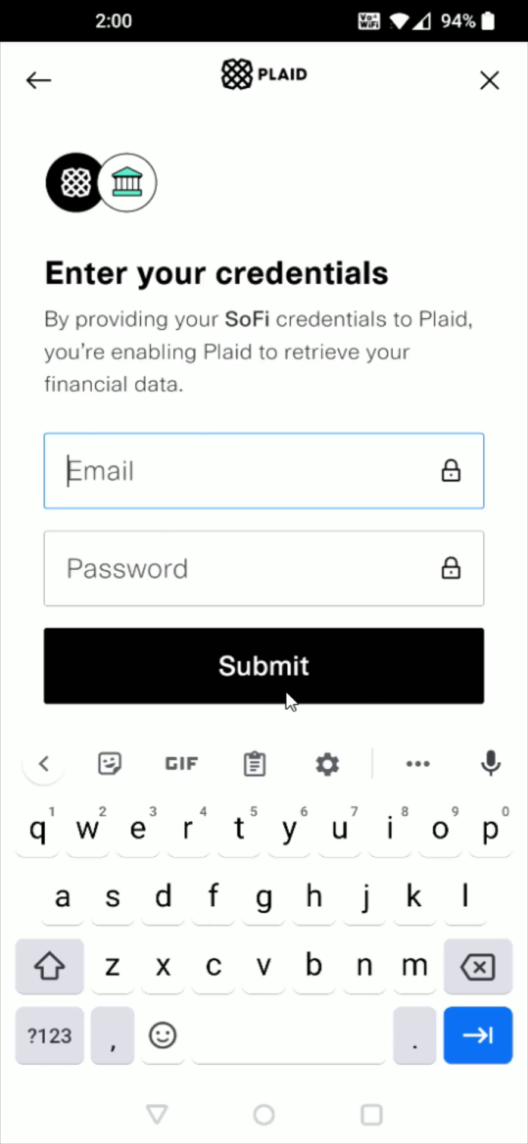
- Submit the SoFi credentials and the two-factor verification code
left_click(263, 664)
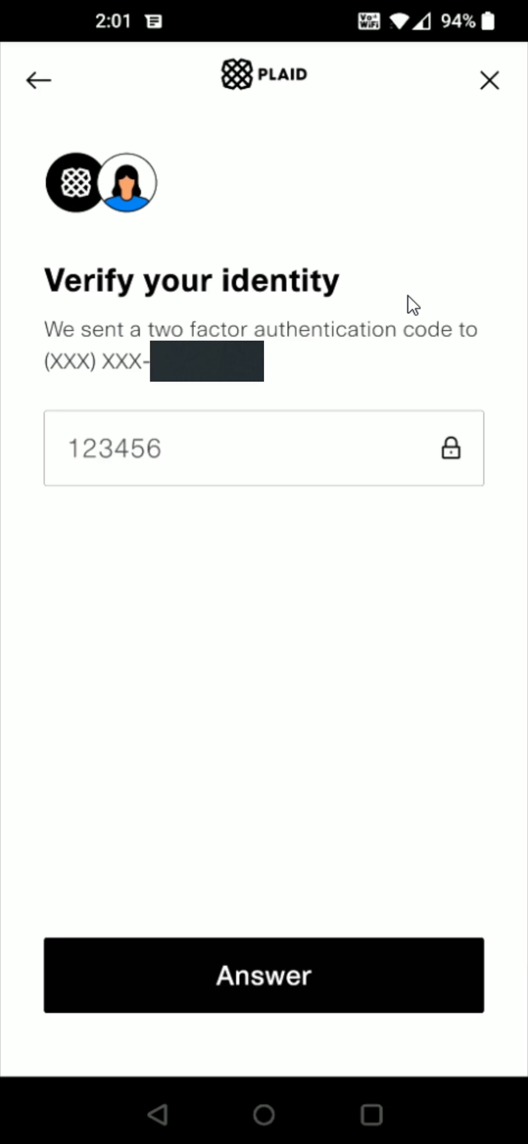
mouse_move(288, 405)
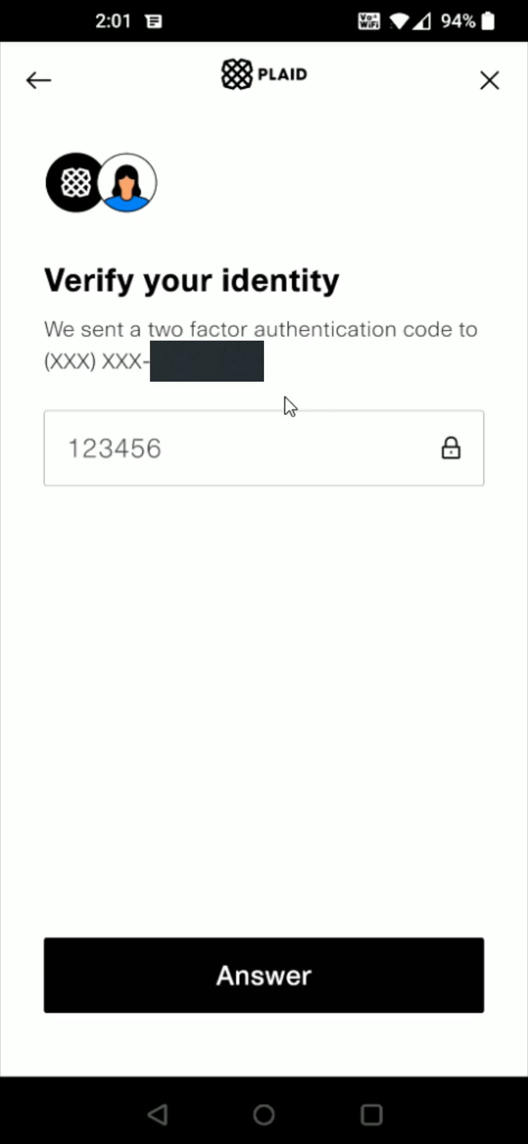
mouse_move(103, 448)
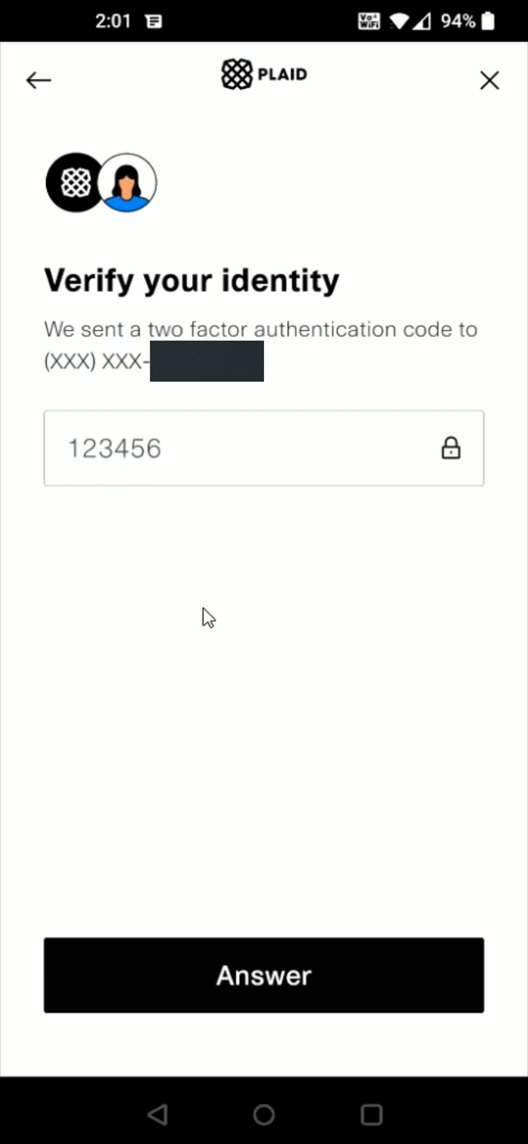
left_click(263, 974)
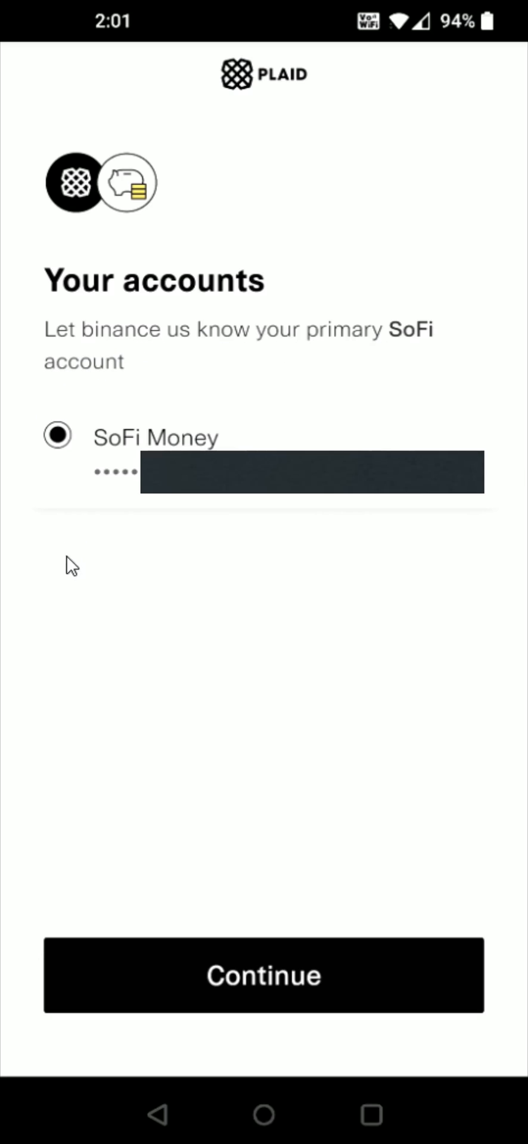
mouse_move(76, 576)
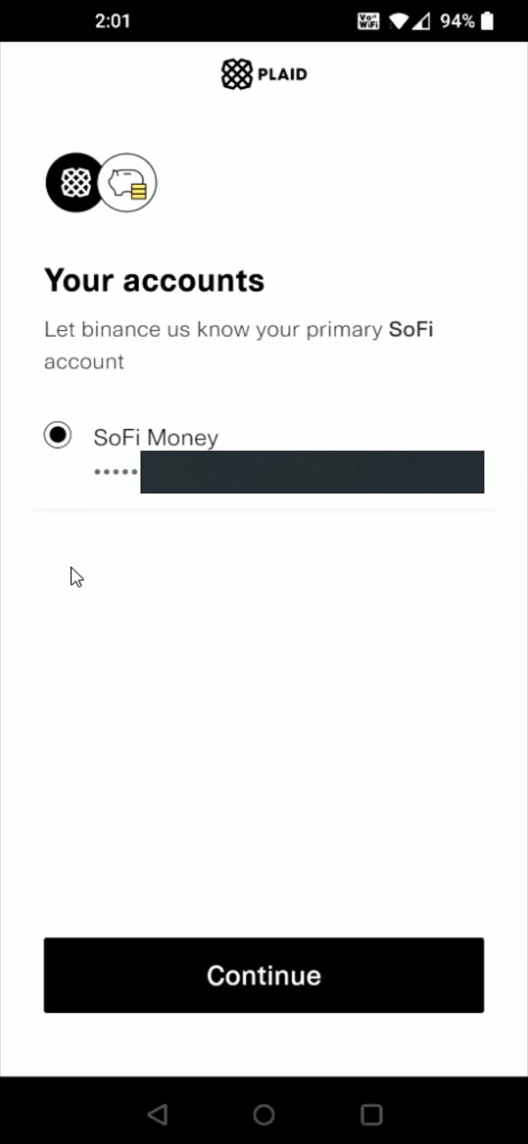
mouse_move(66, 476)
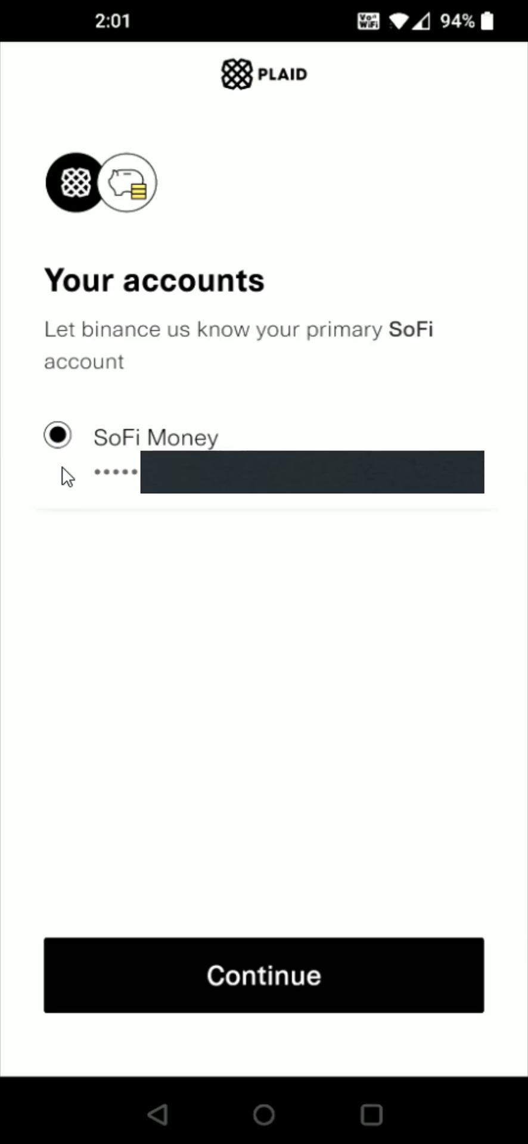
mouse_move(180, 910)
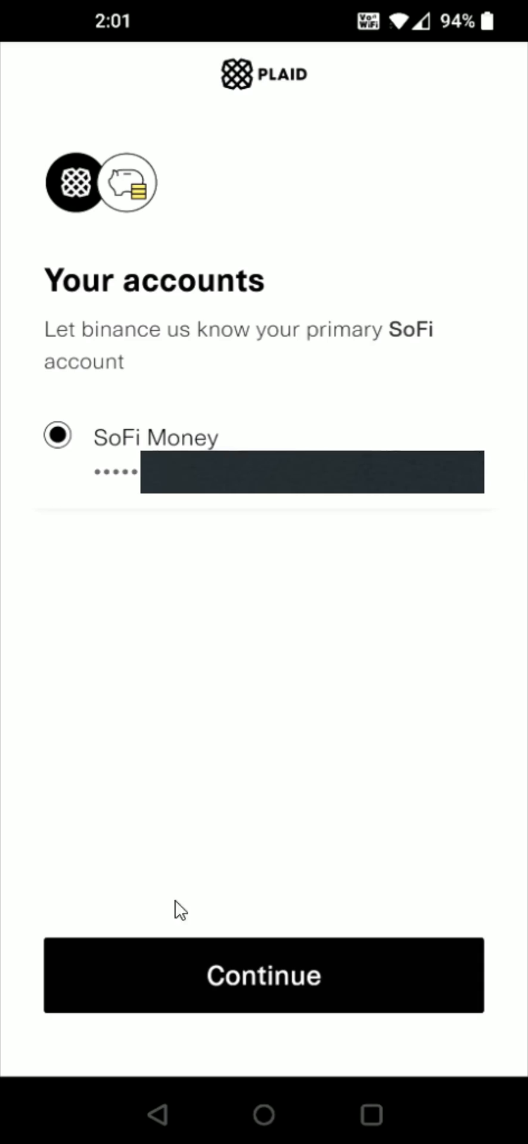
mouse_move(244, 1011)
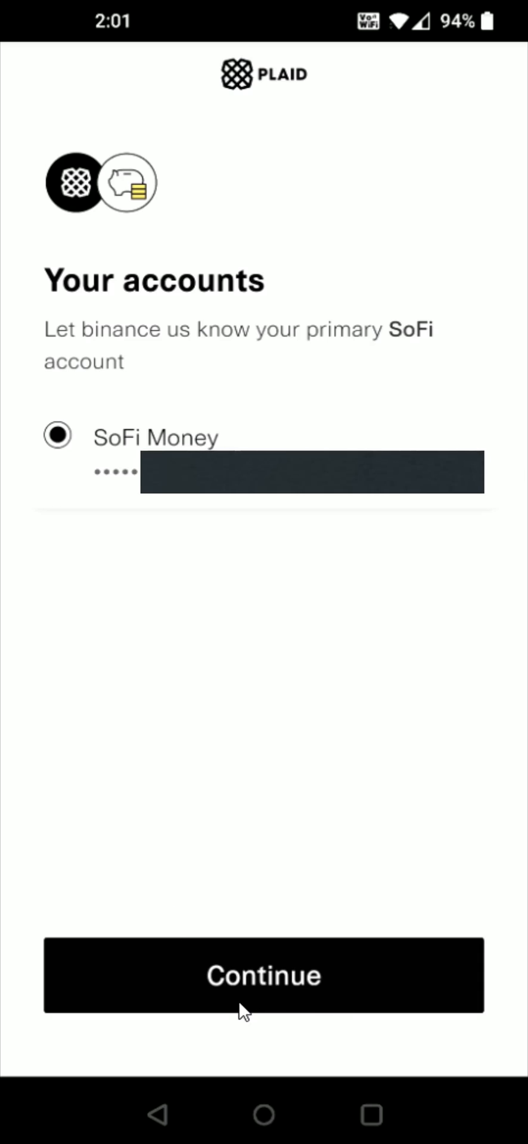
- Confirm SoFi Money, acknowledge Plaid's success and ACH Account Added, then return to the profile
left_click(263, 975)
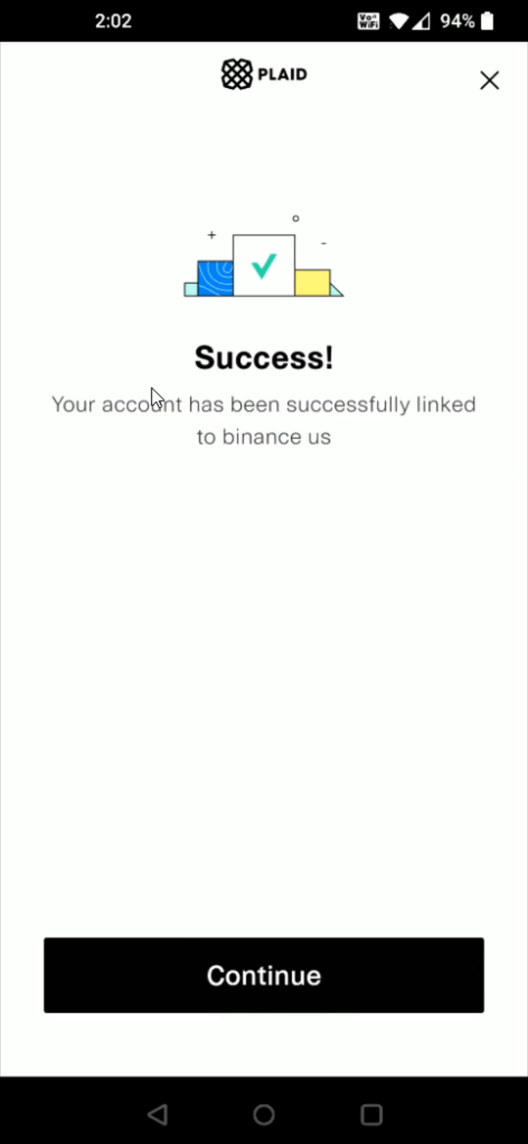
mouse_move(164, 429)
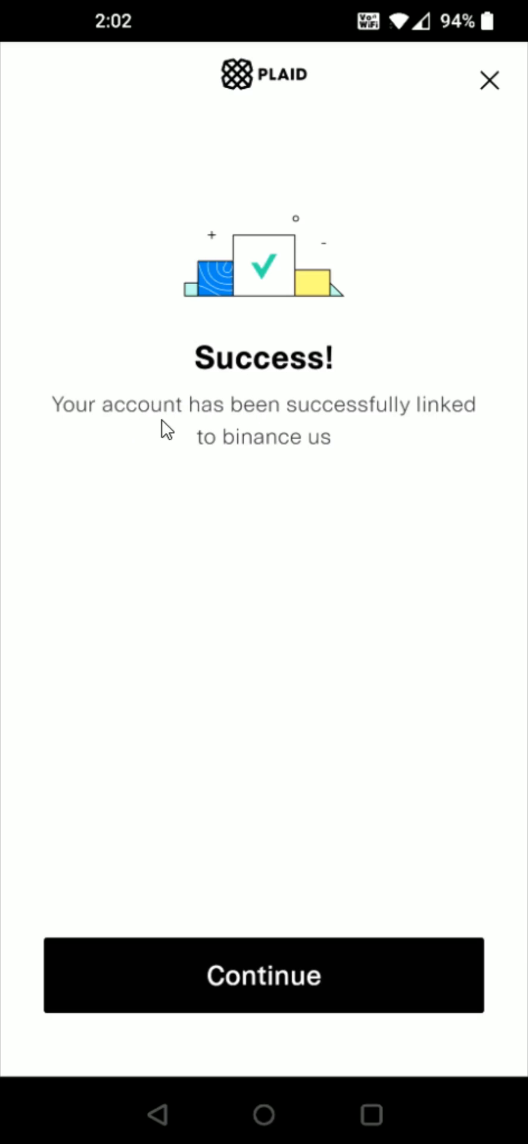
mouse_move(239, 1010)
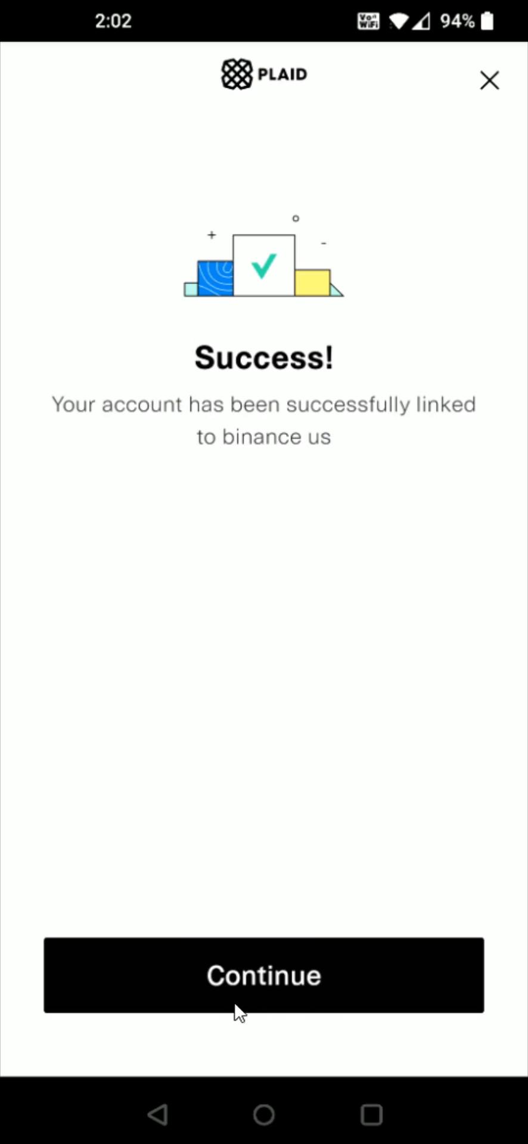
left_click(263, 975)
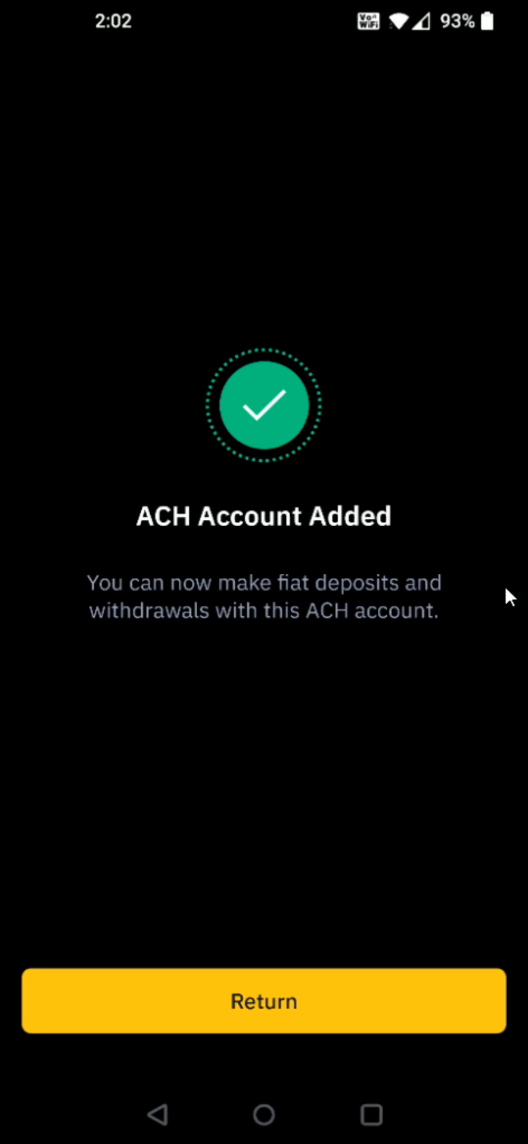
mouse_move(177, 625)
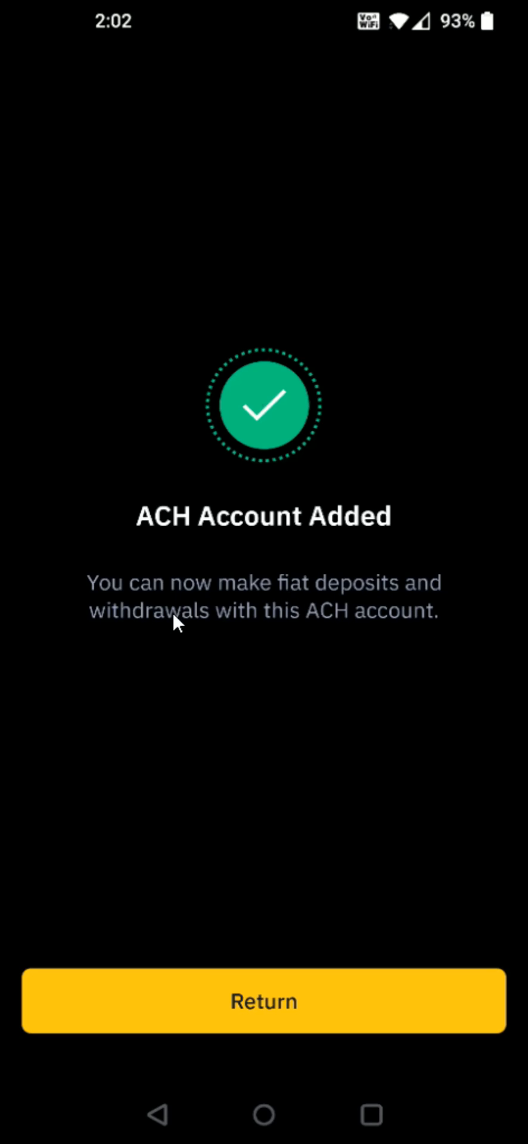
mouse_move(290, 643)
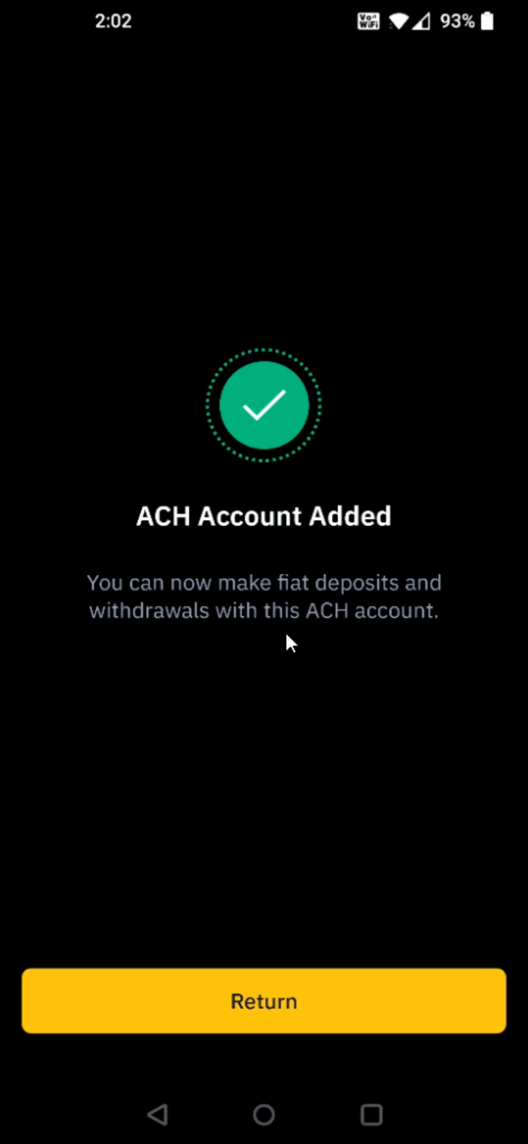
left_click(263, 1000)
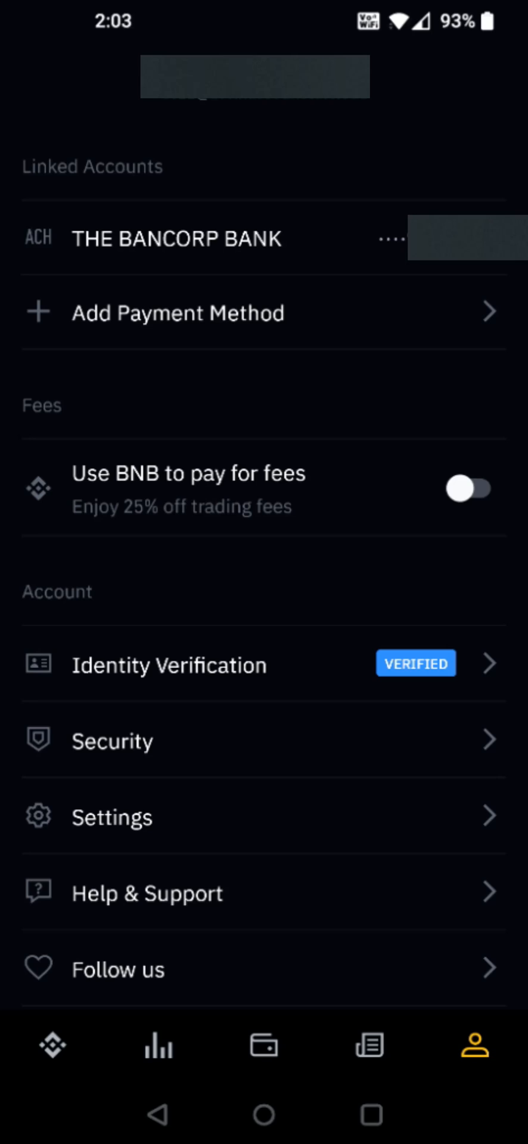